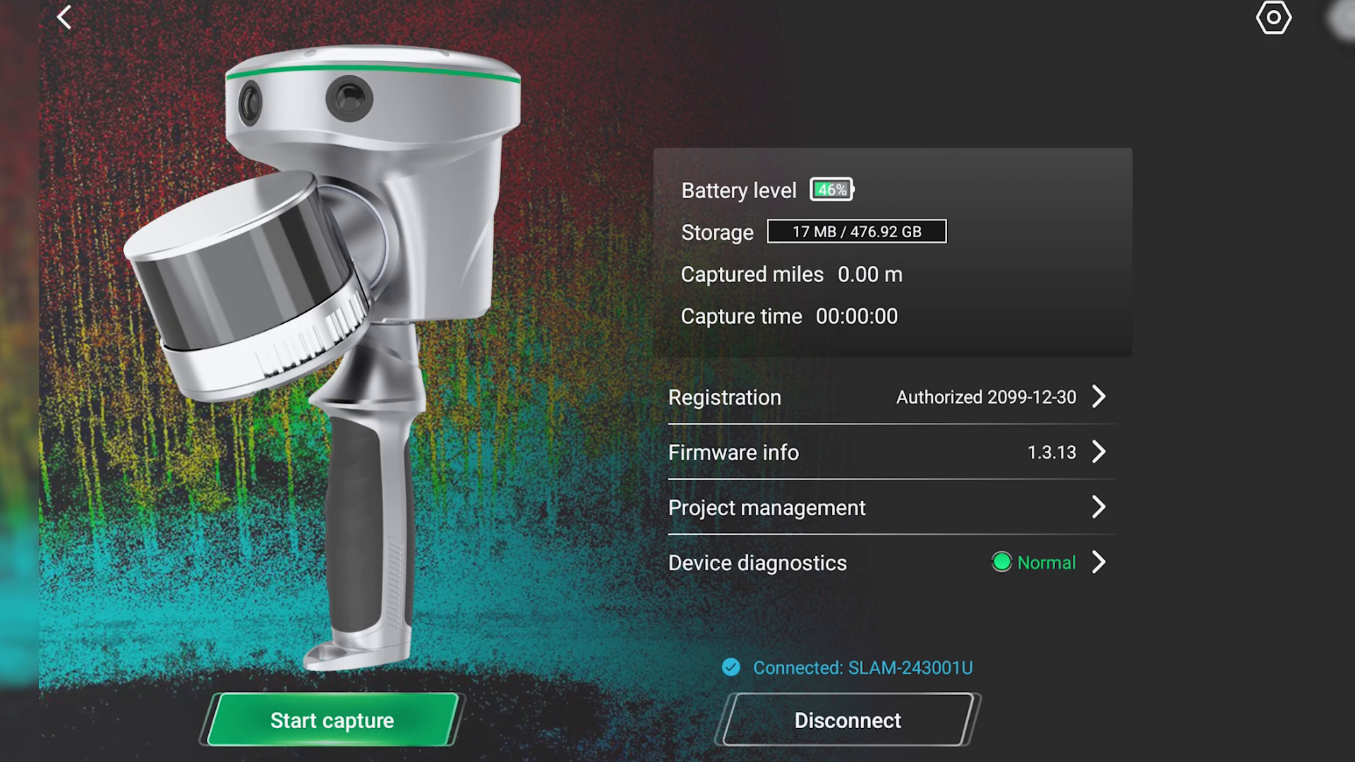
Enable Colored point clouds in TrueView GO basic capture settings from the capture screen
{"action": "left_click", "coordinate": [331, 720]}
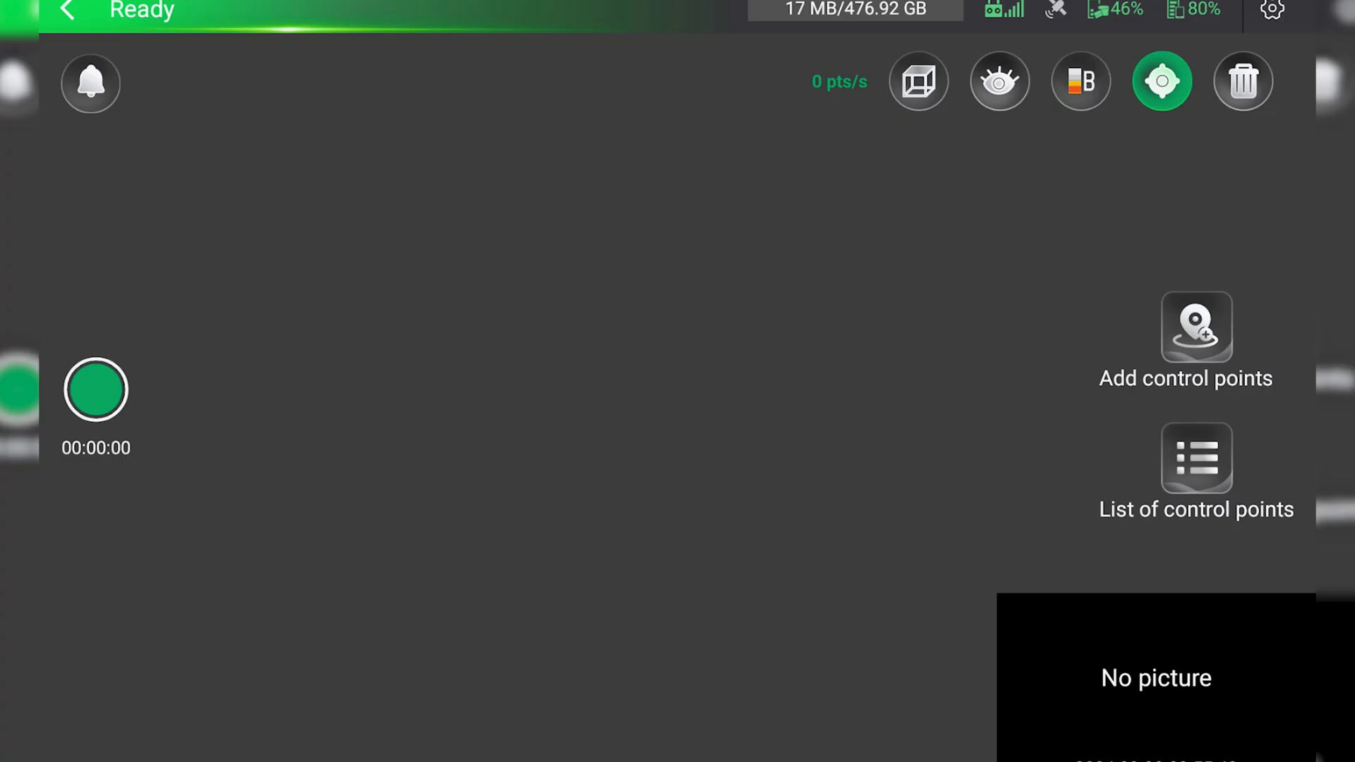
{"action": "left_click", "coordinate": [1271, 13]}
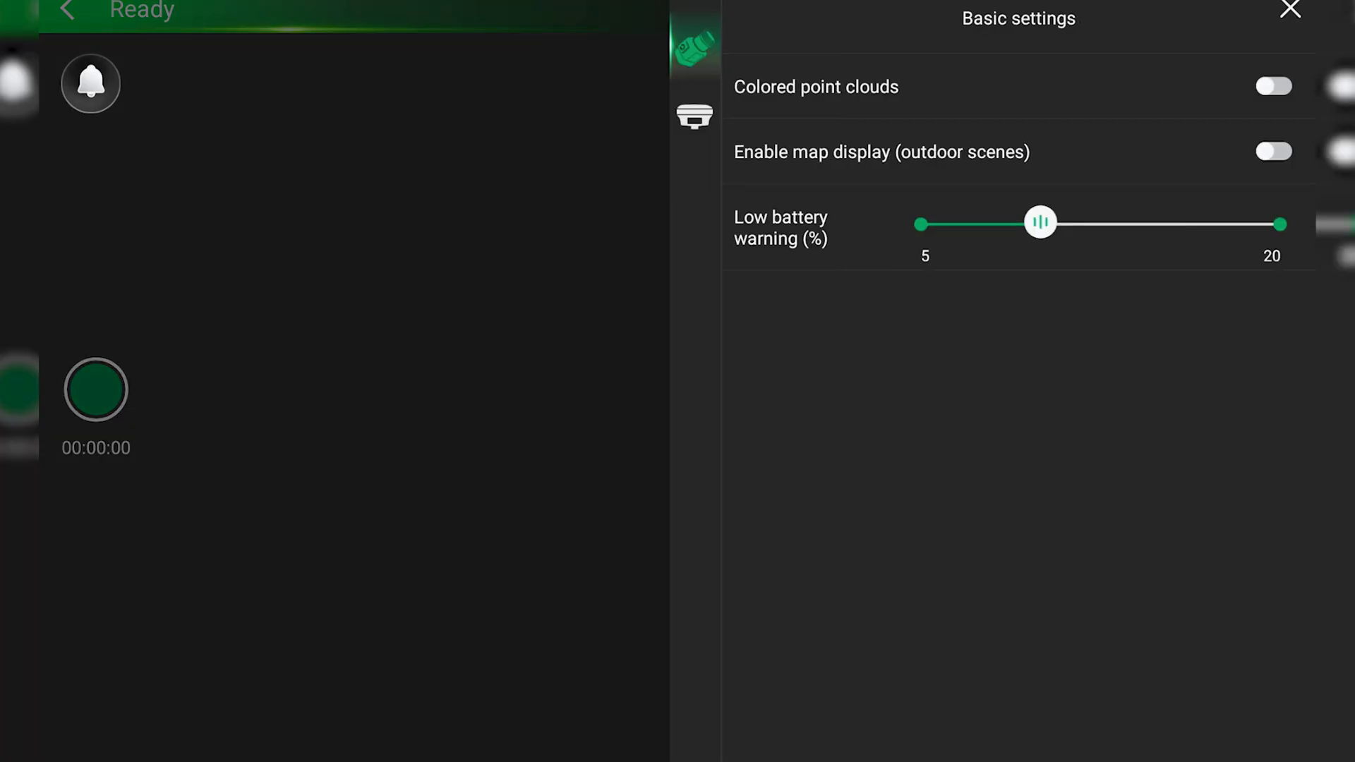
{"action": "left_click", "coordinate": [1274, 86]}
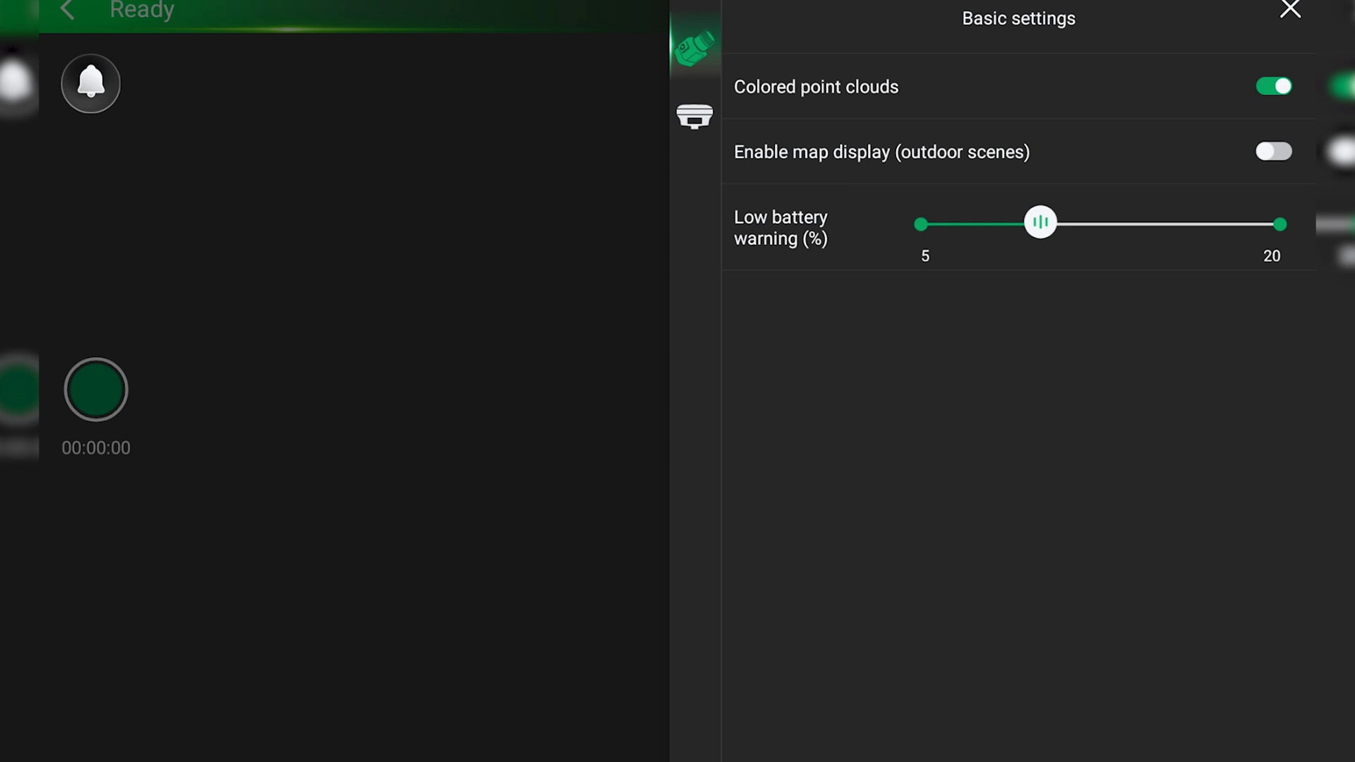
{"action": "left_click", "coordinate": [695, 117]}
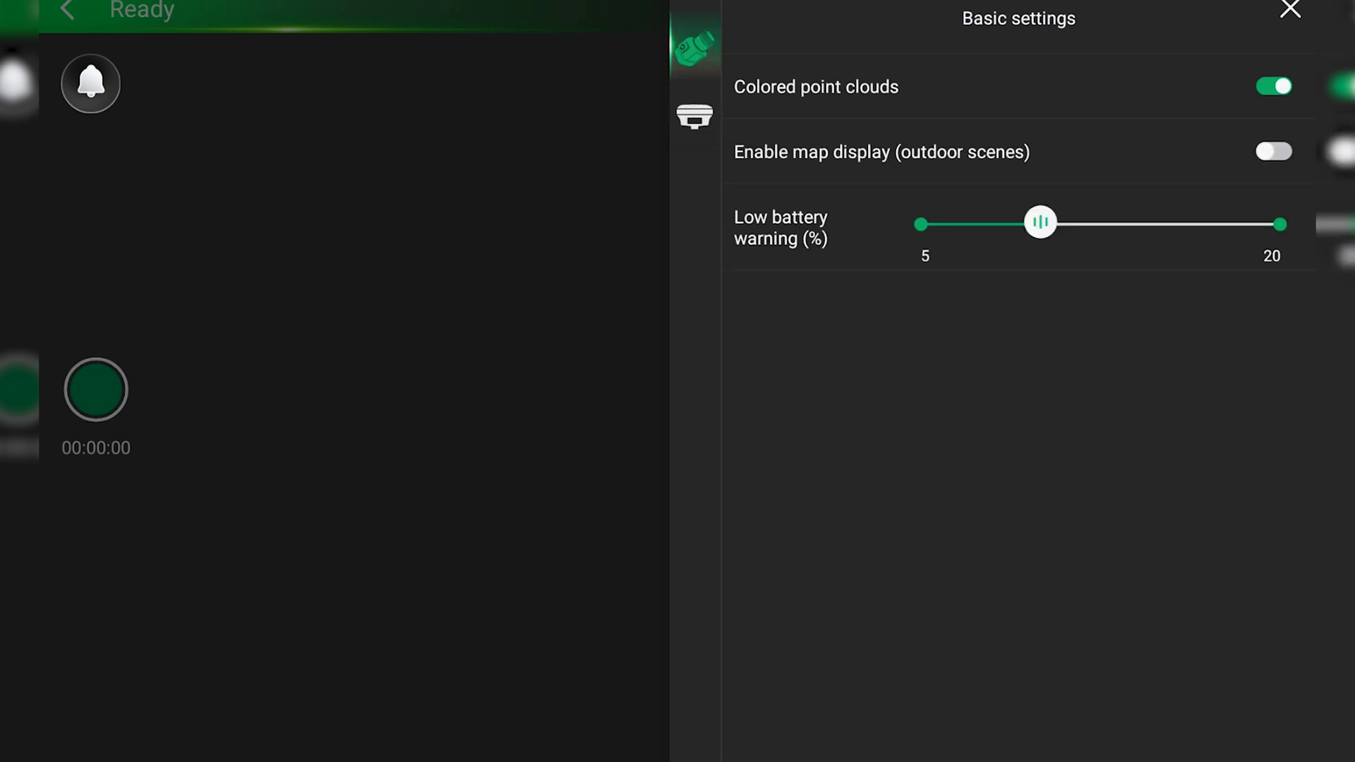
{"action": "left_click", "coordinate": [1290, 9]}
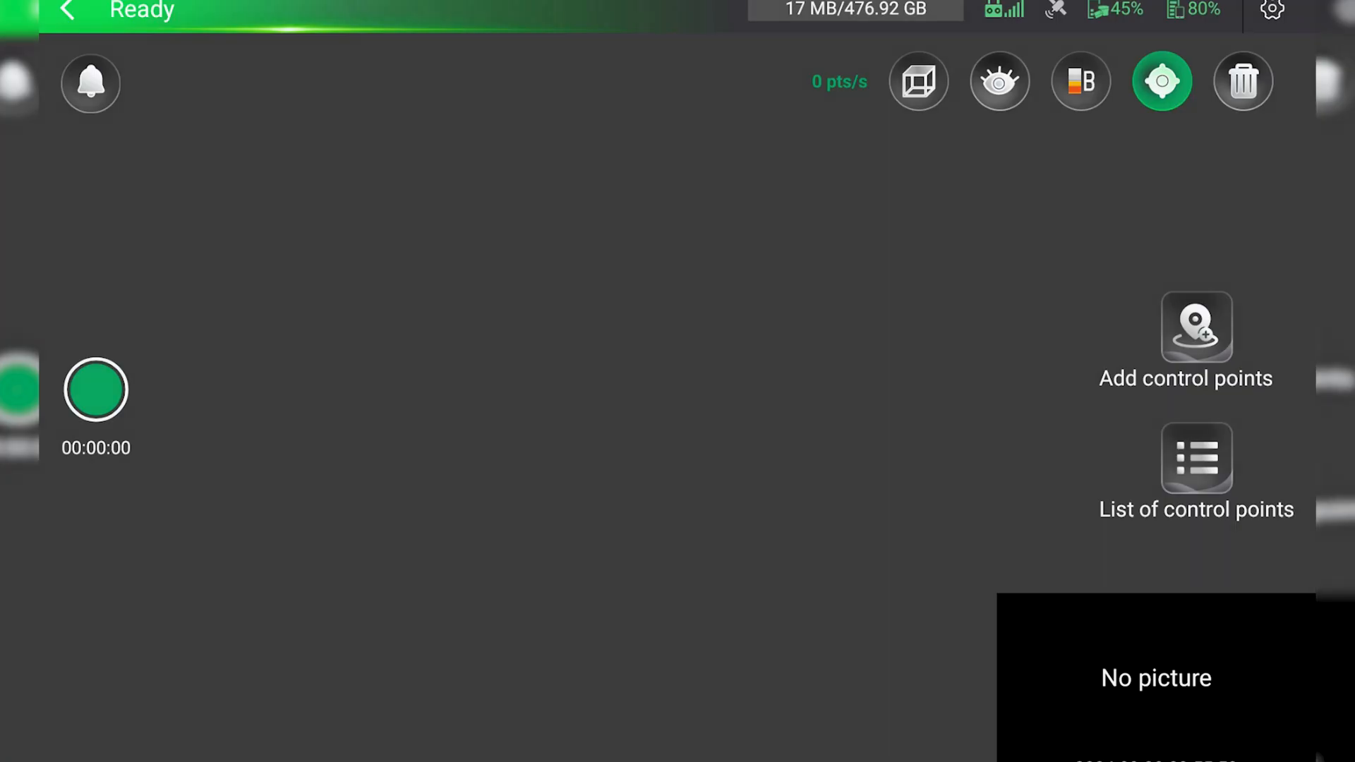
Name a new capture project and record a mission while walking the route
{"action": "left_click", "coordinate": [96, 388]}
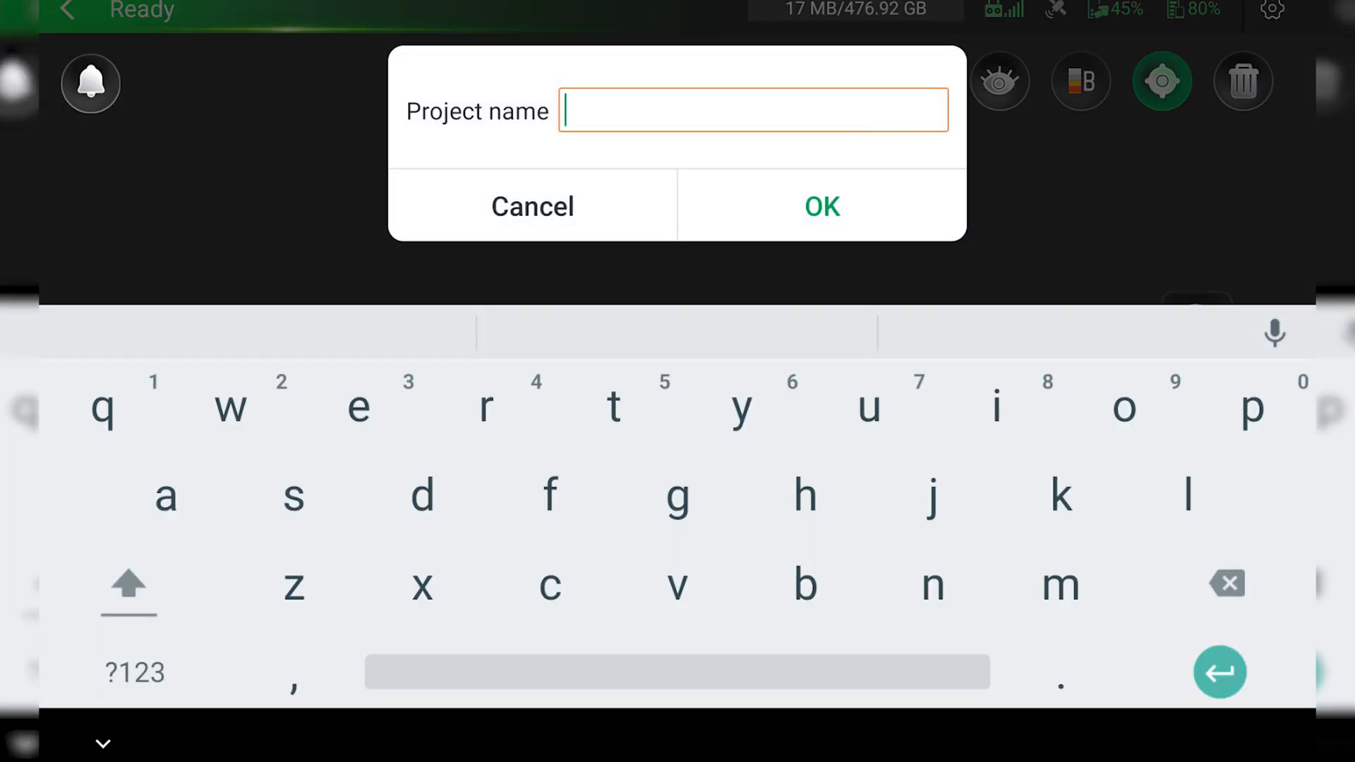
{"action": "left_click", "coordinate": [819, 205]}
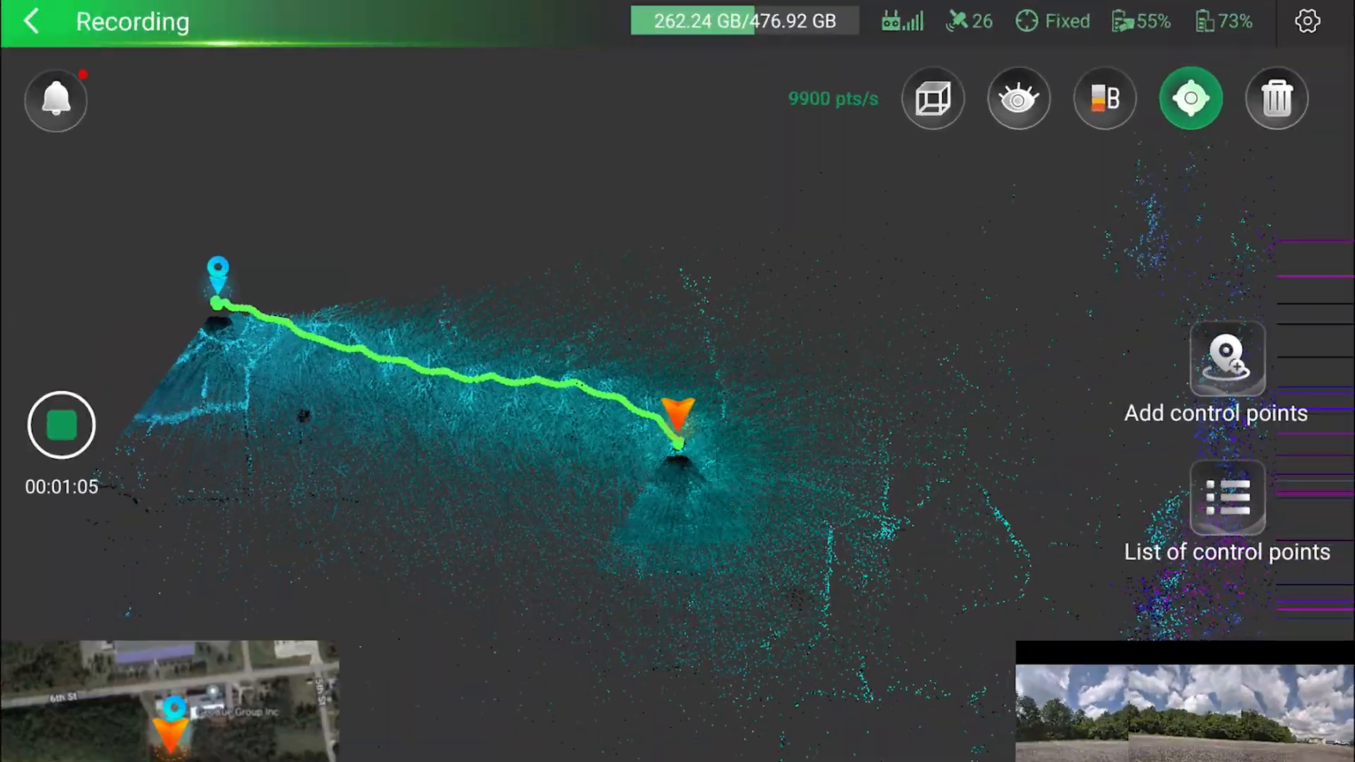
{"action": "left_click", "coordinate": [1227, 358]}
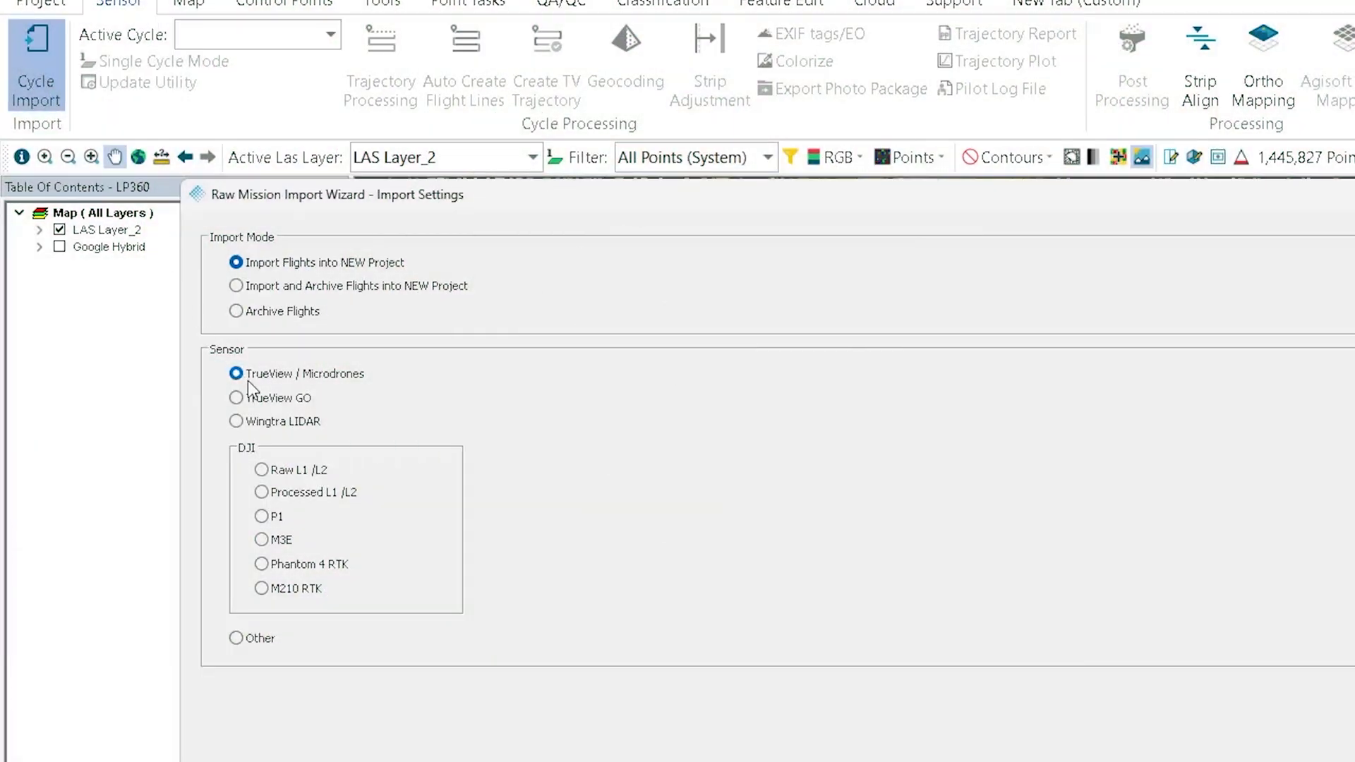
Add the Floor5 TrueView GO raw cycle and set its positioning mode to SLAM
{"action": "left_click", "coordinate": [235, 397]}
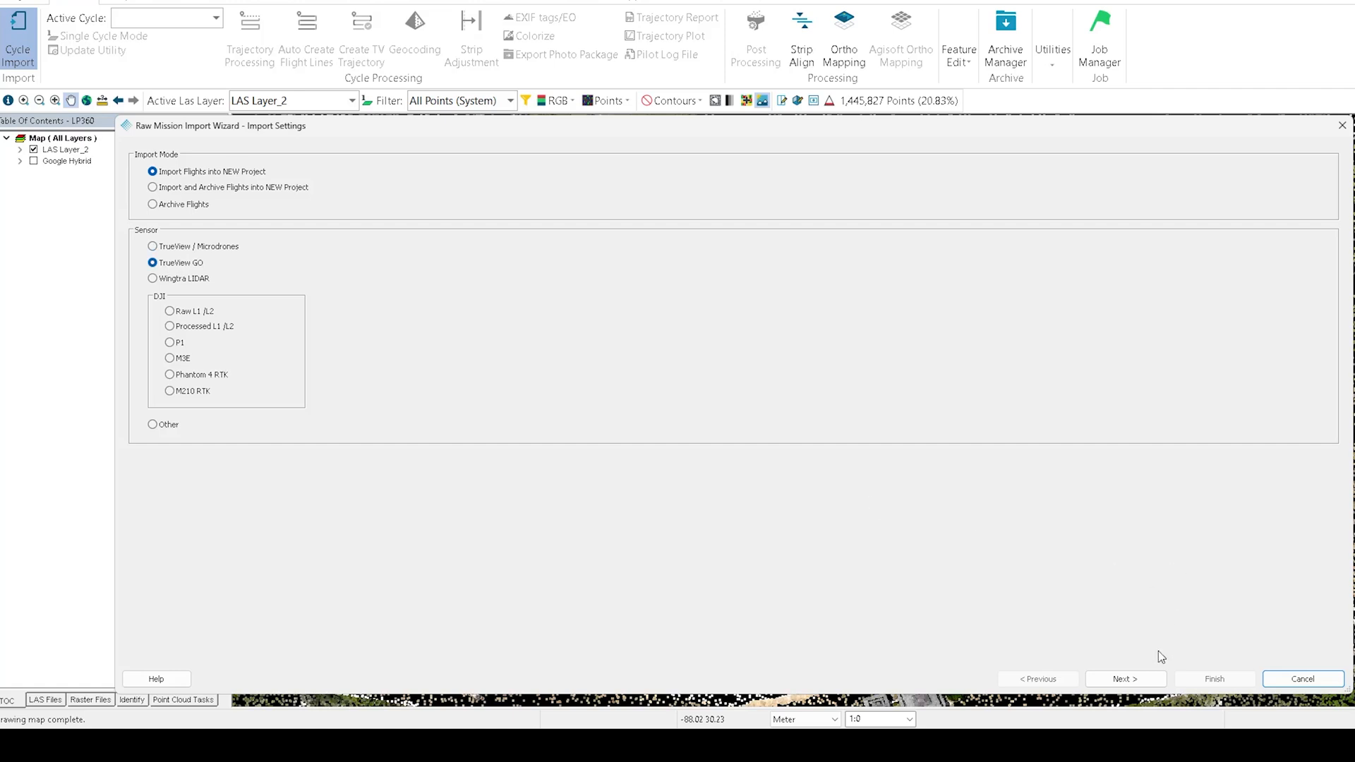
{"action": "left_click", "coordinate": [1123, 678]}
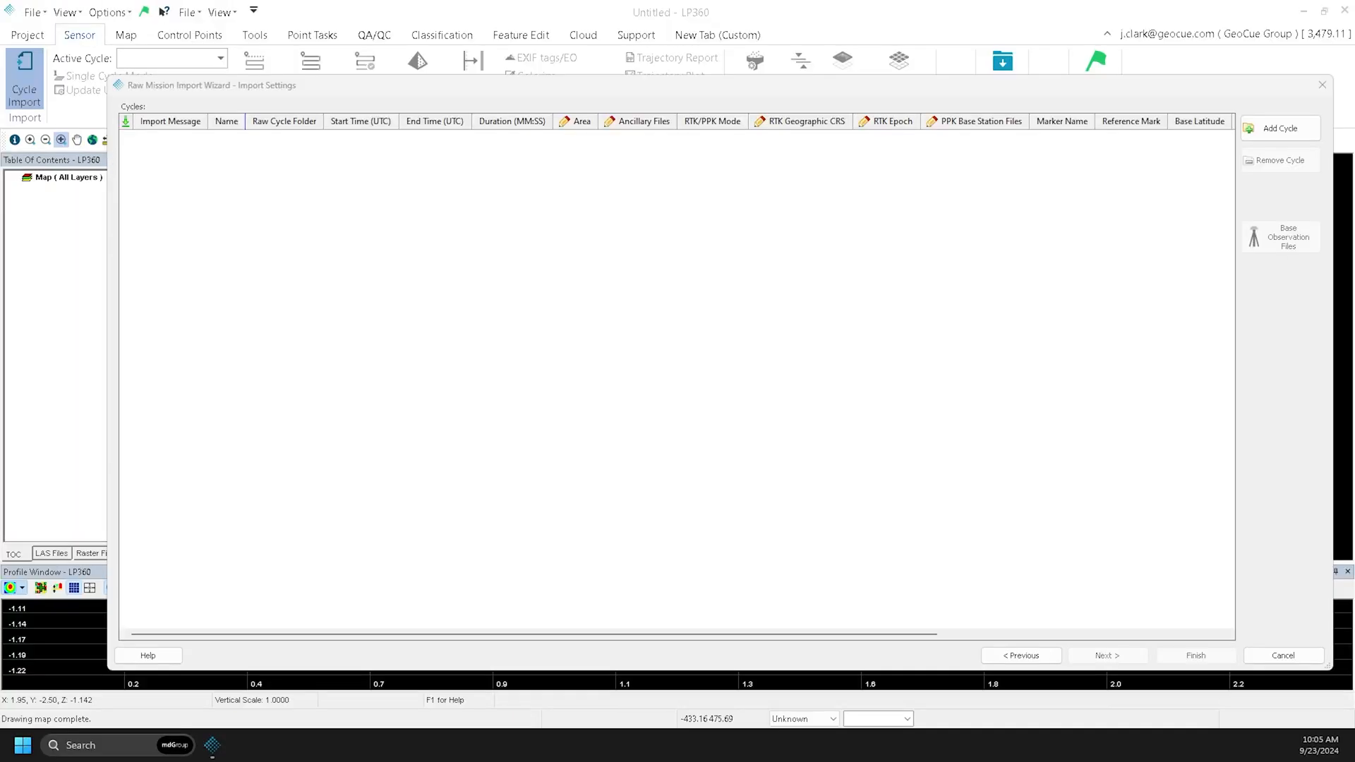
{"action": "left_click", "coordinate": [1279, 127]}
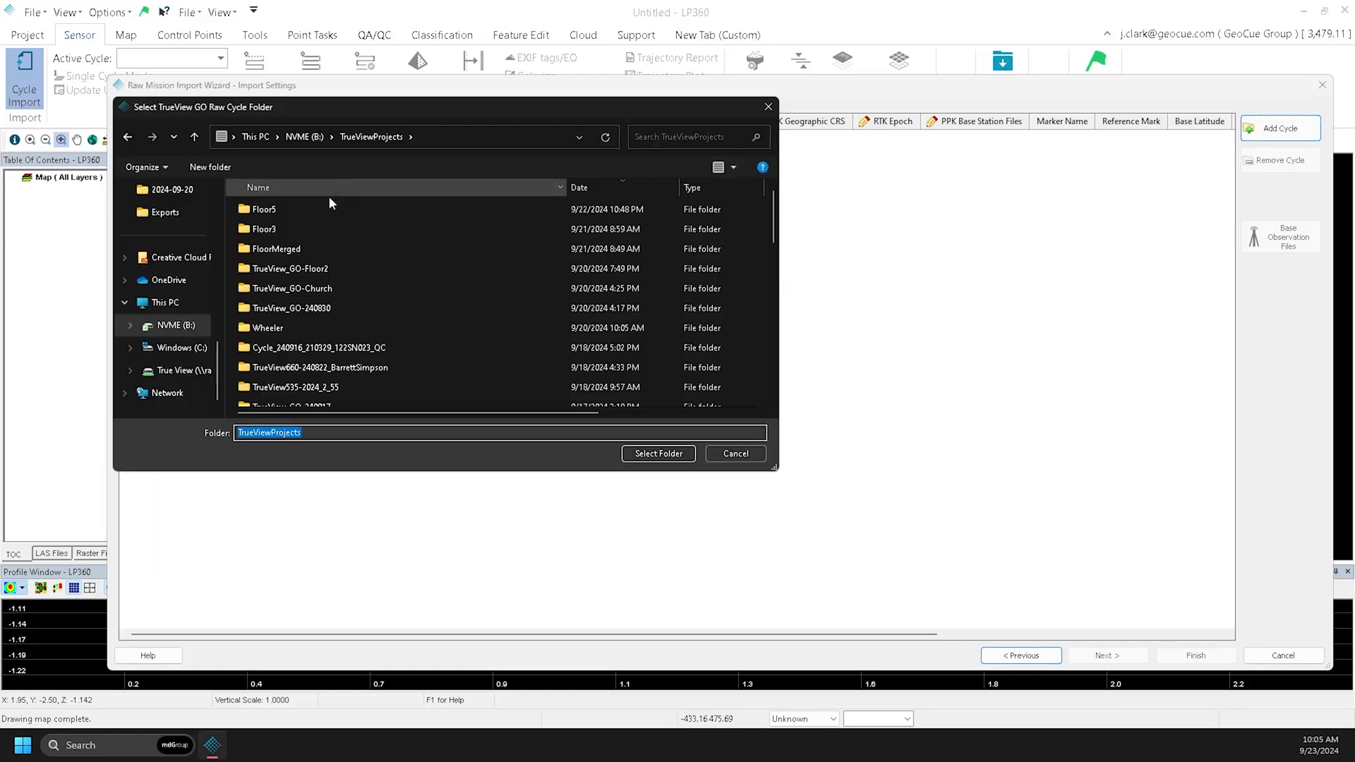
{"action": "double_click", "coordinate": [263, 208]}
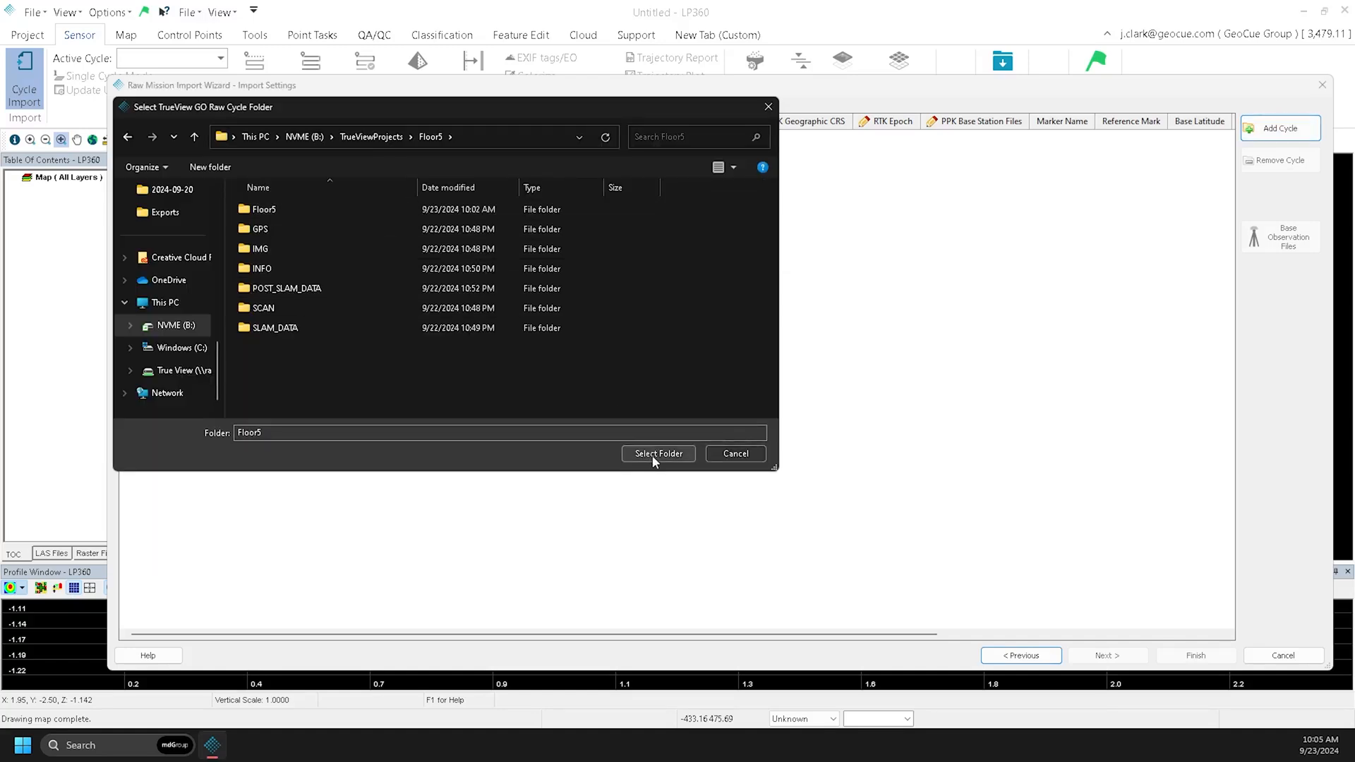
{"action": "left_click", "coordinate": [657, 453]}
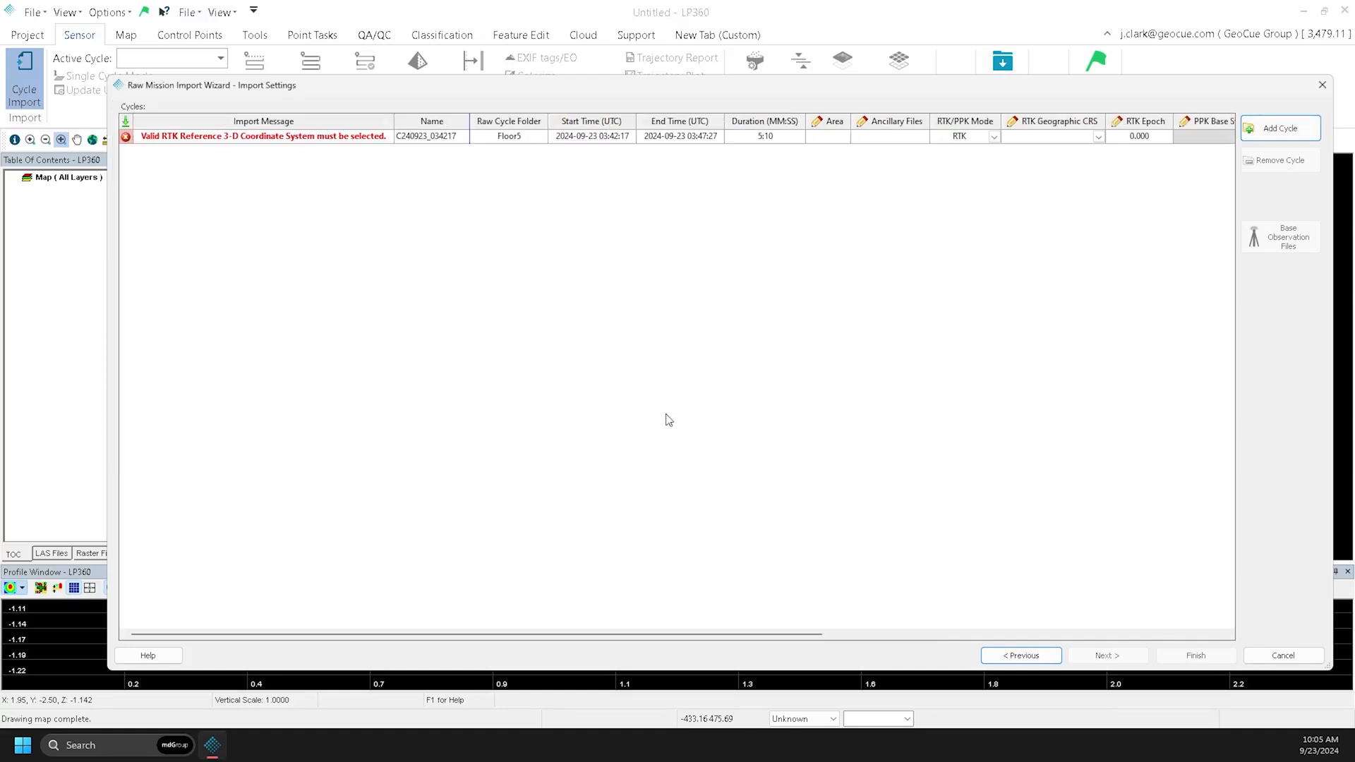
{"action": "left_click", "coordinate": [994, 136]}
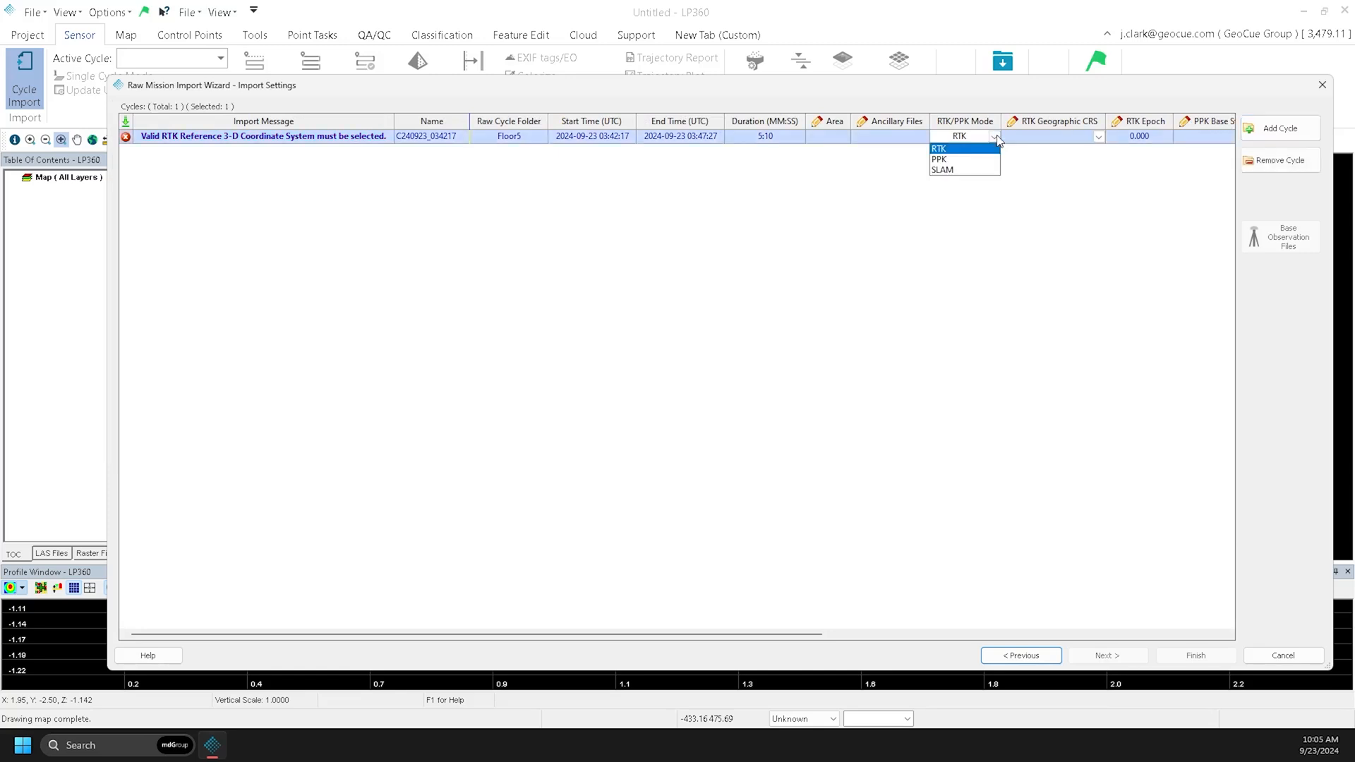
{"action": "mouse_move", "coordinate": [968, 173]}
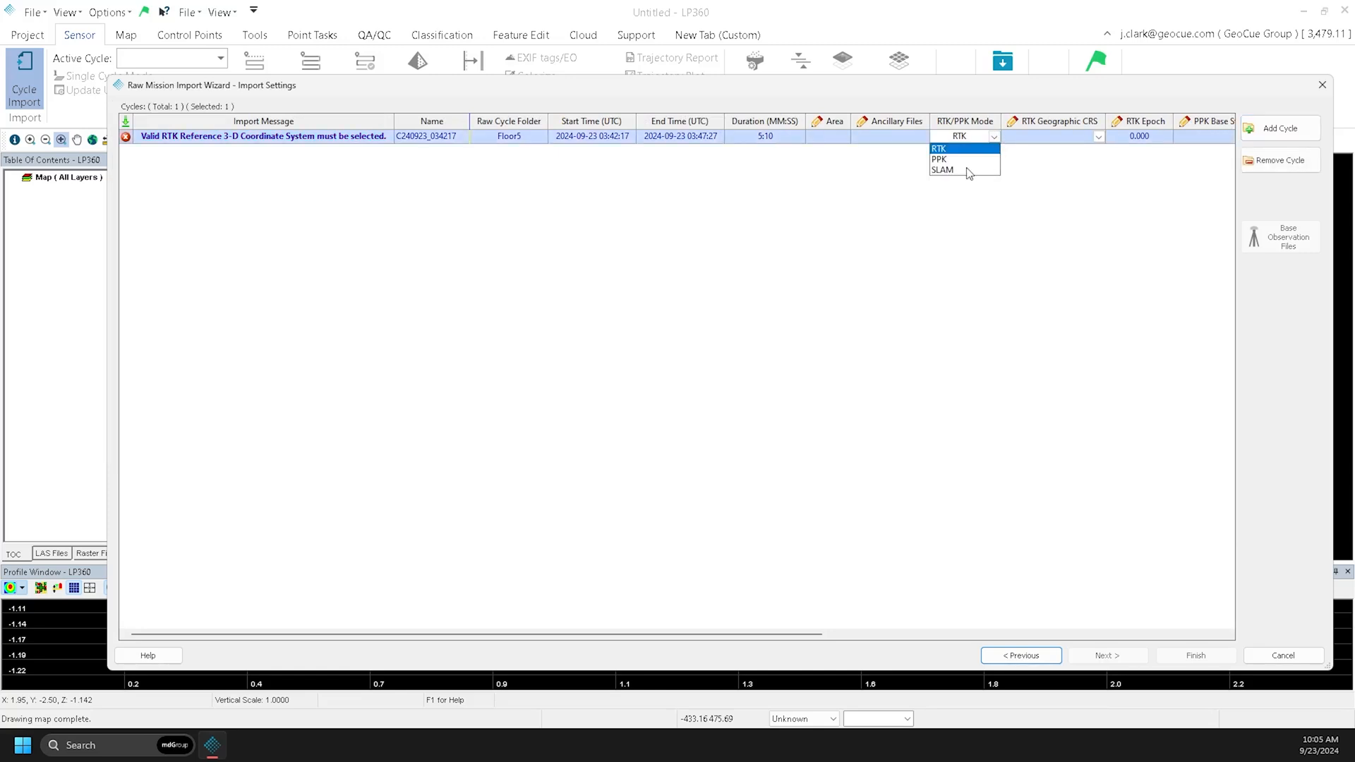
{"action": "left_click", "coordinate": [943, 171]}
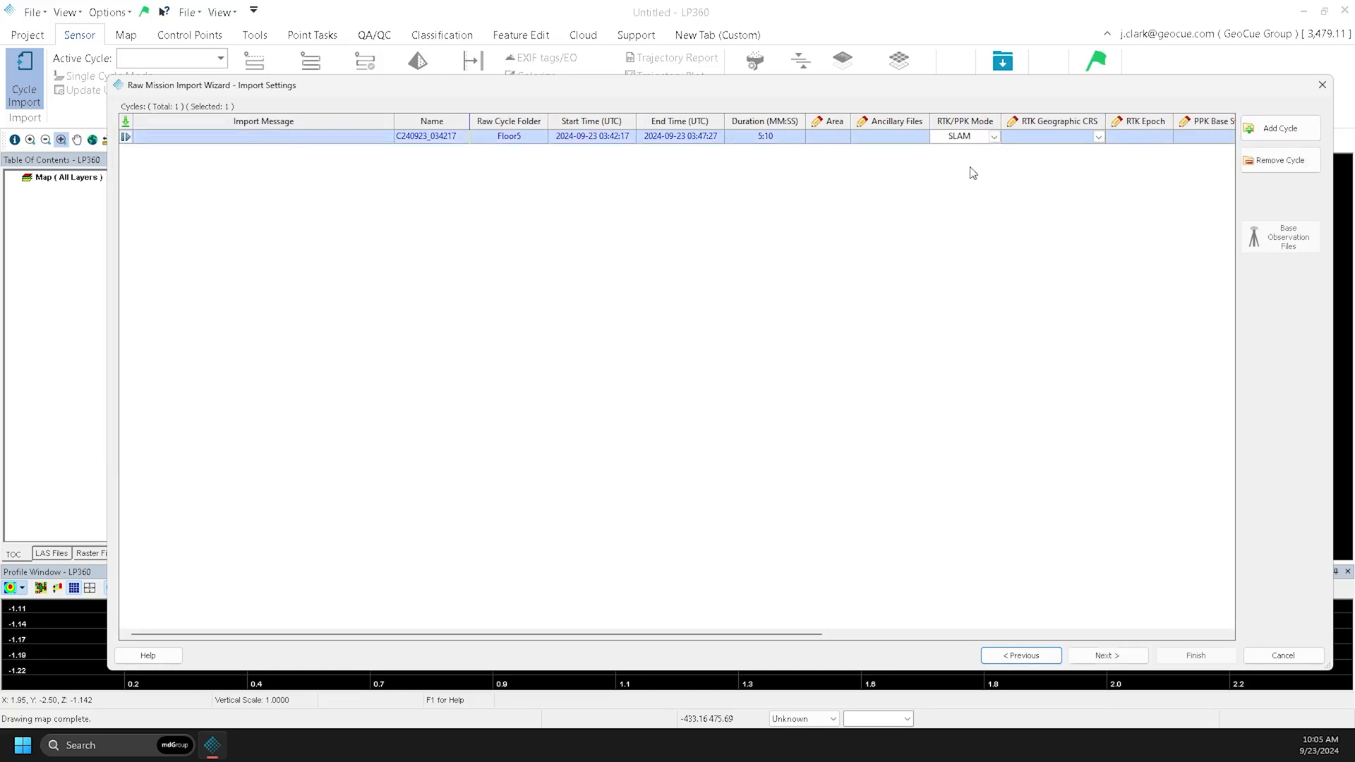
Set the output coordinate system to Local(Meters) and finish the import
{"action": "left_click", "coordinate": [1106, 655]}
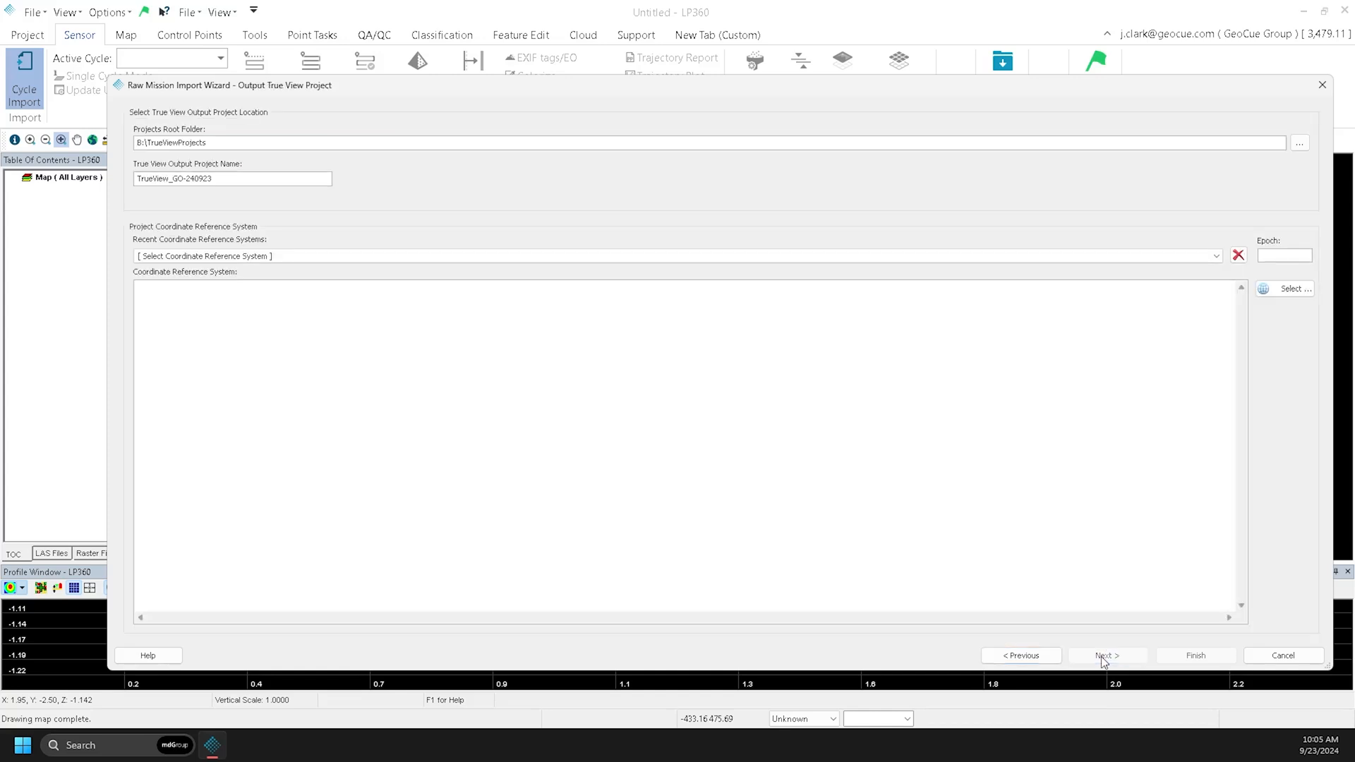
{"action": "mouse_move", "coordinate": [1213, 291]}
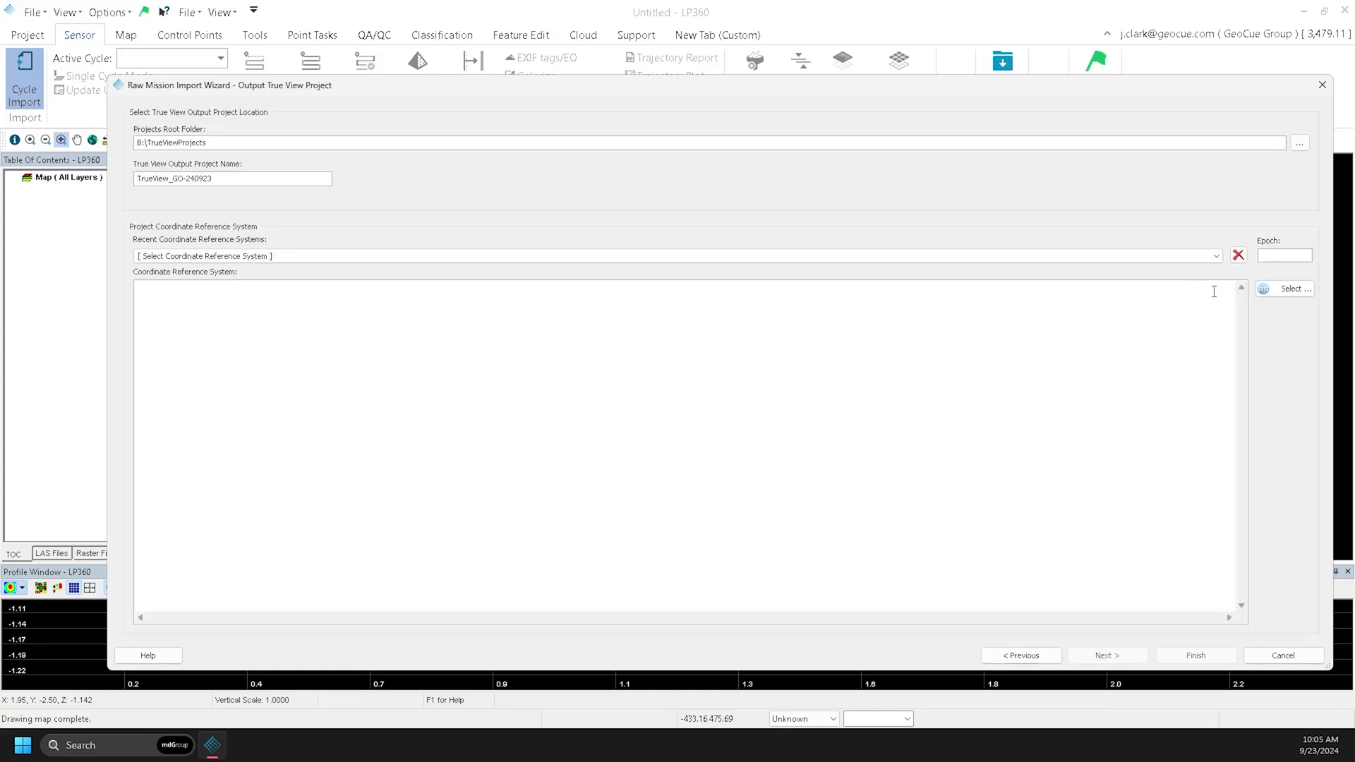
{"action": "left_click", "coordinate": [1215, 256]}
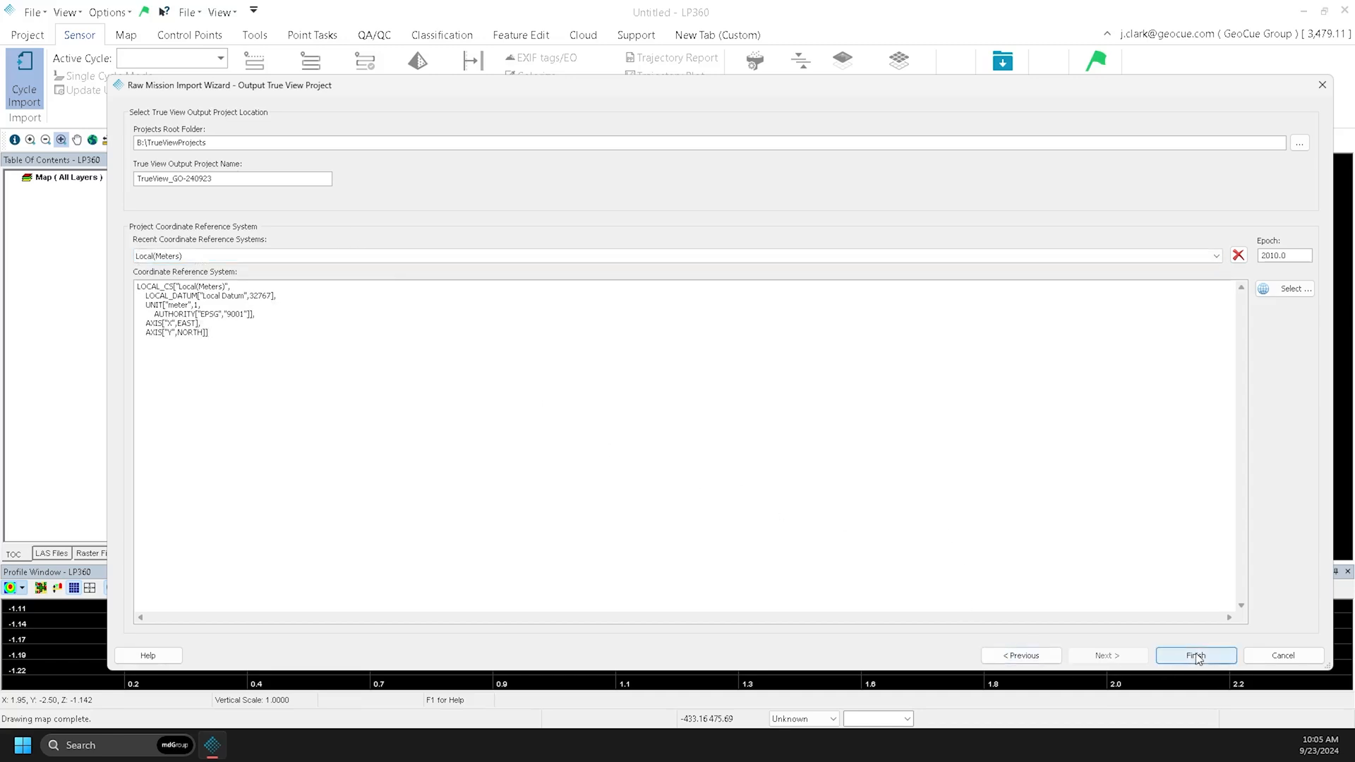
{"action": "left_click", "coordinate": [1197, 655]}
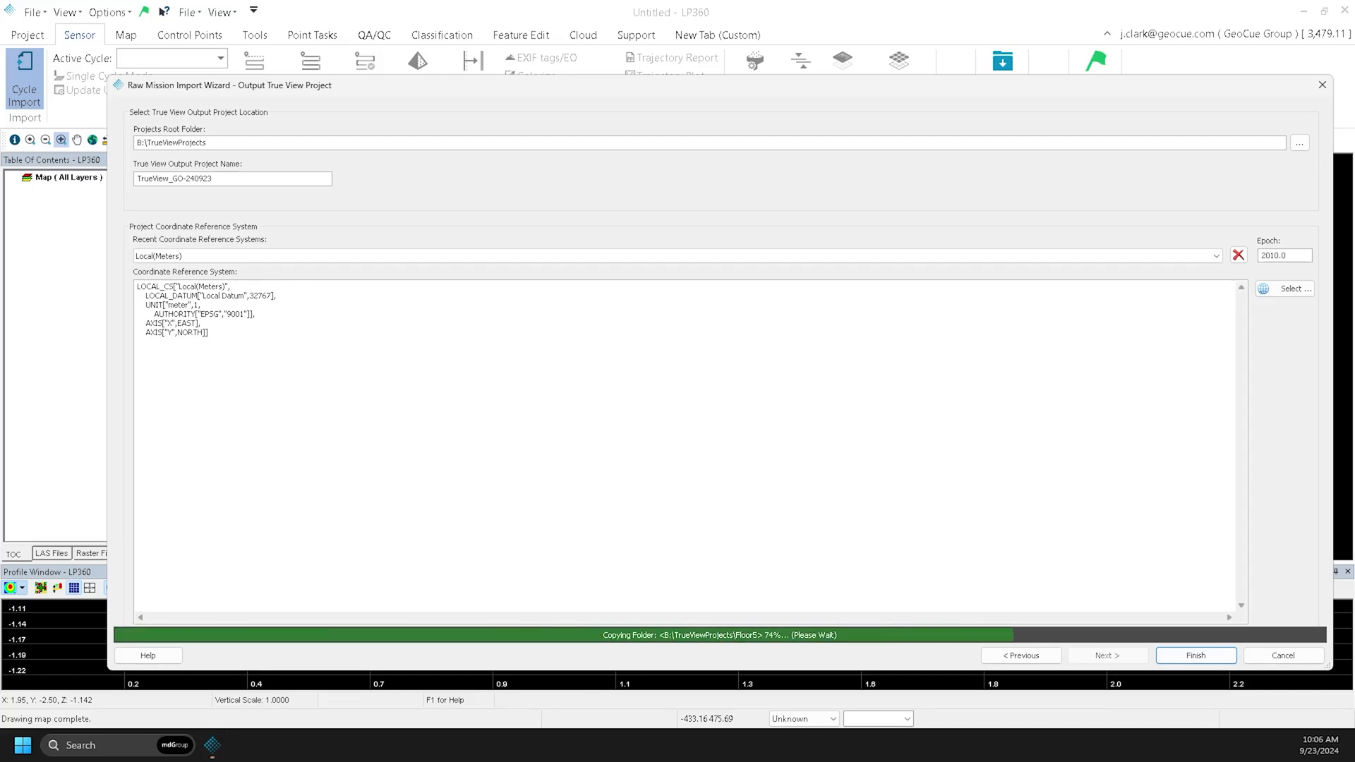
{"action": "left_click", "coordinate": [1195, 655]}
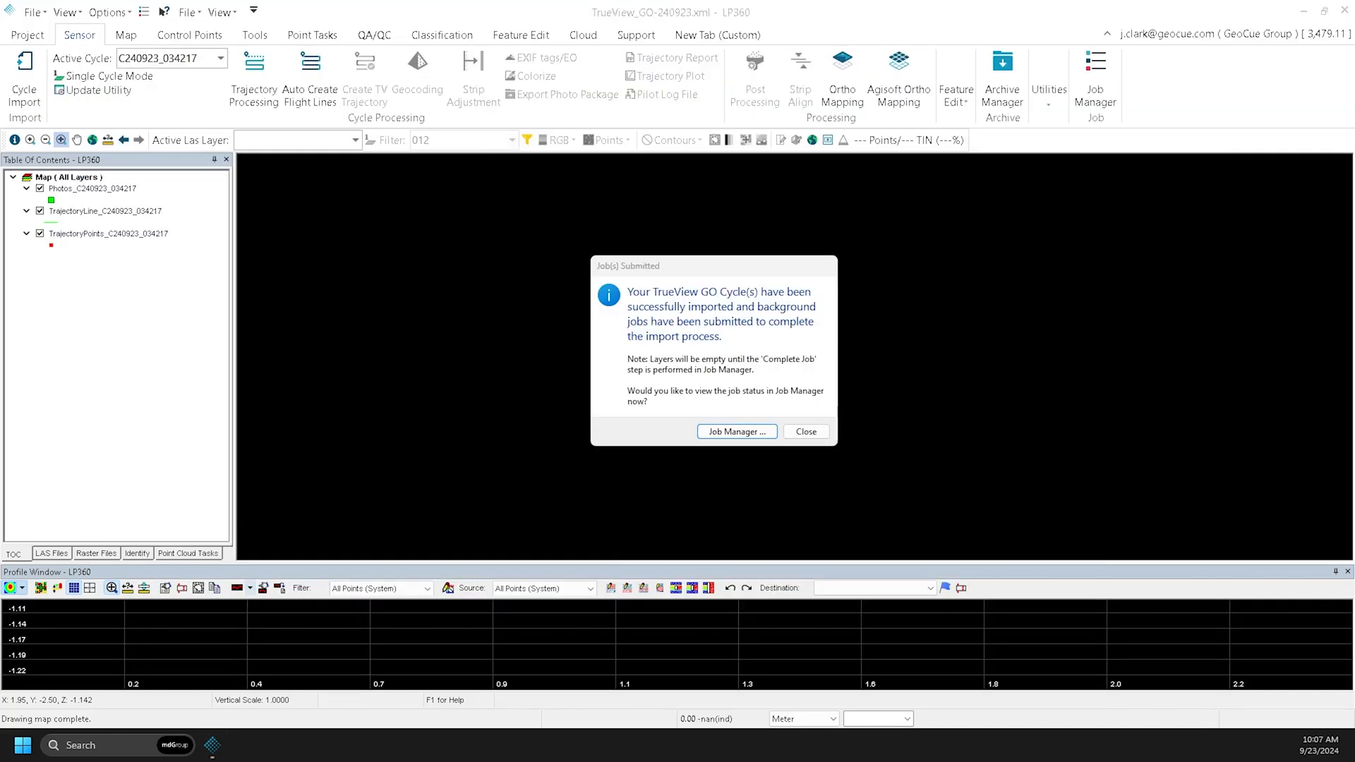
{"action": "mouse_move", "coordinate": [736, 431]}
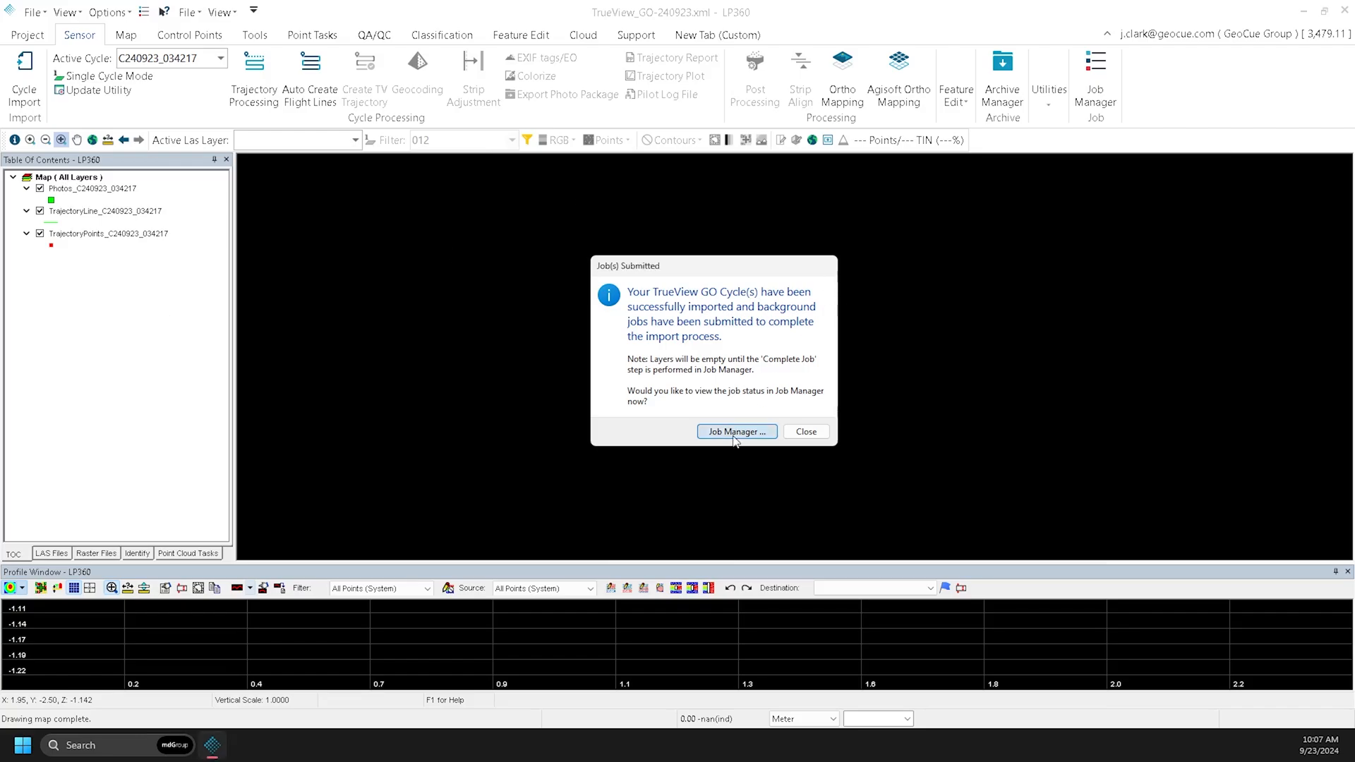
Run Complete Job on the TrueView_GO-240923 import job in Job Manager
{"action": "left_click", "coordinate": [735, 432]}
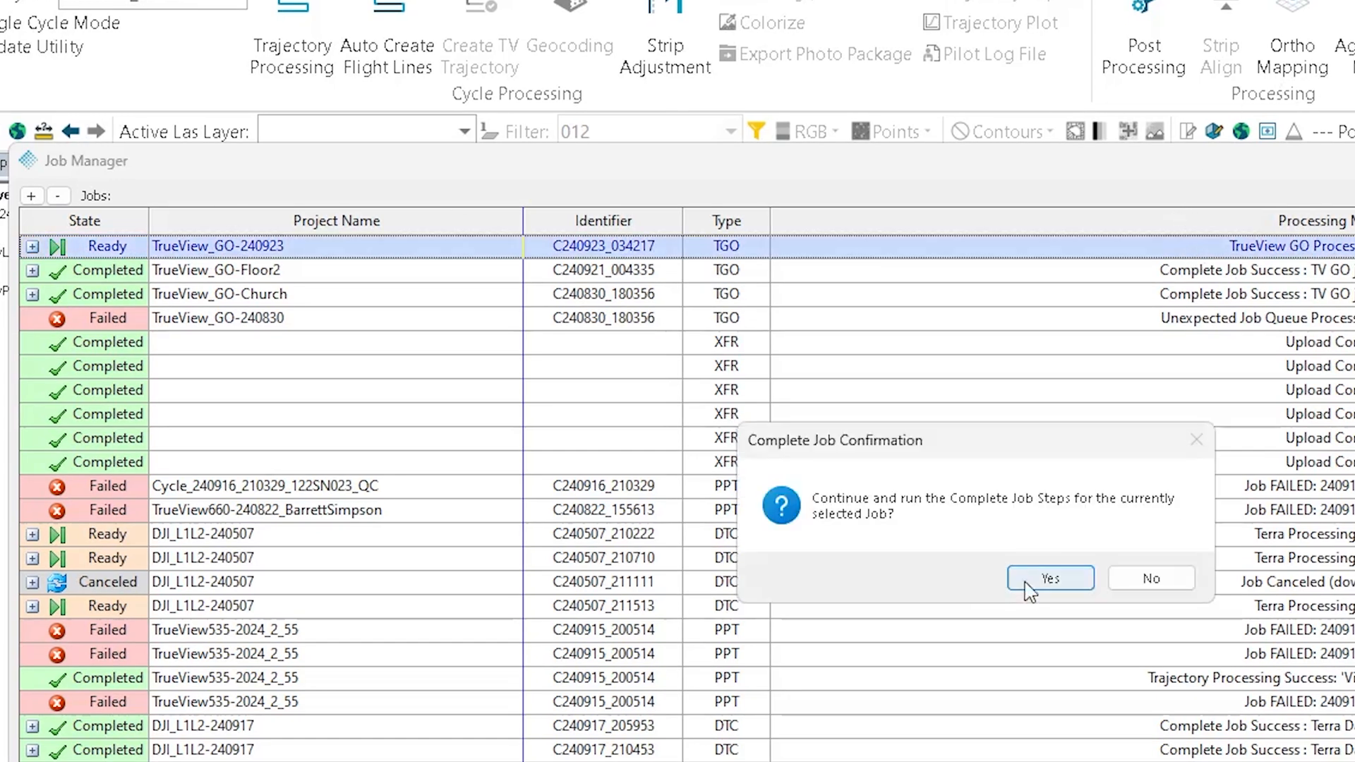
{"action": "left_click", "coordinate": [1049, 578]}
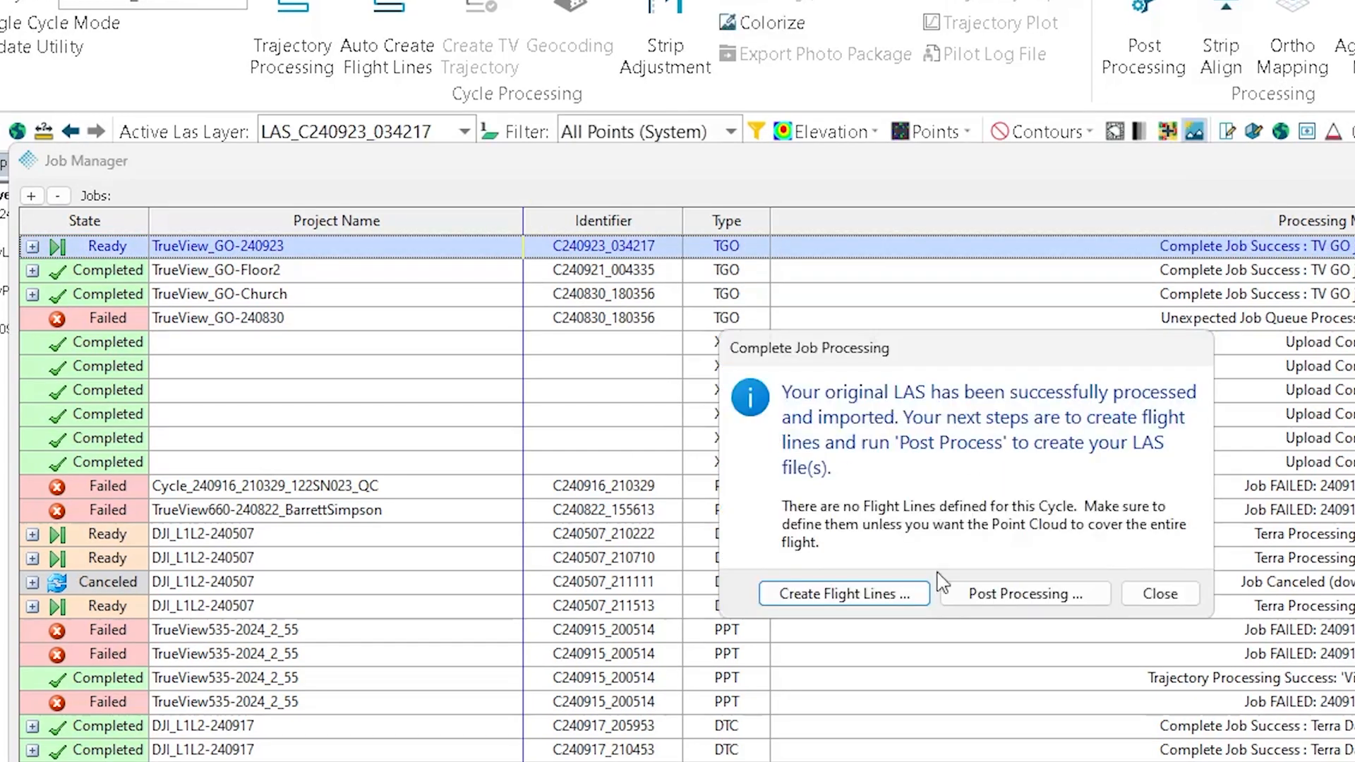